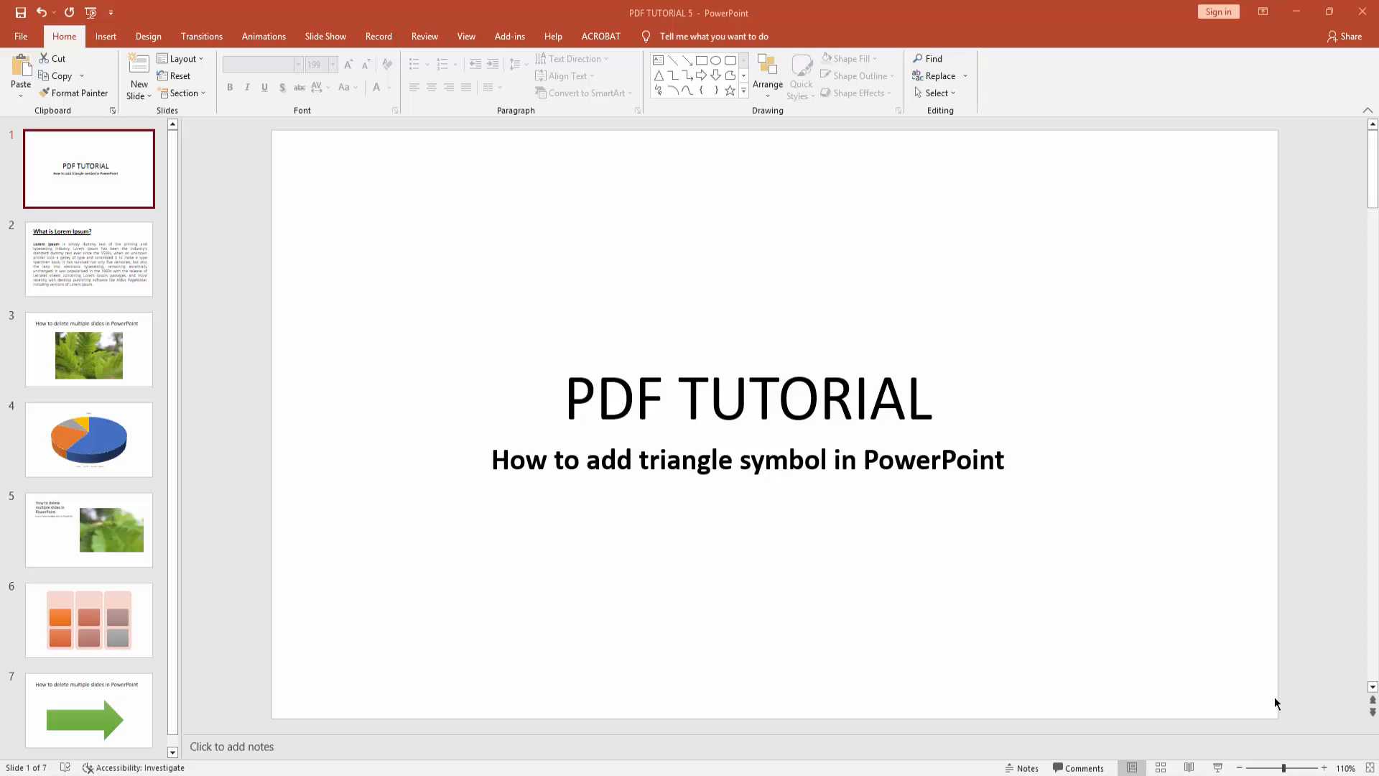
pyautogui.moveTo(1267, 704)
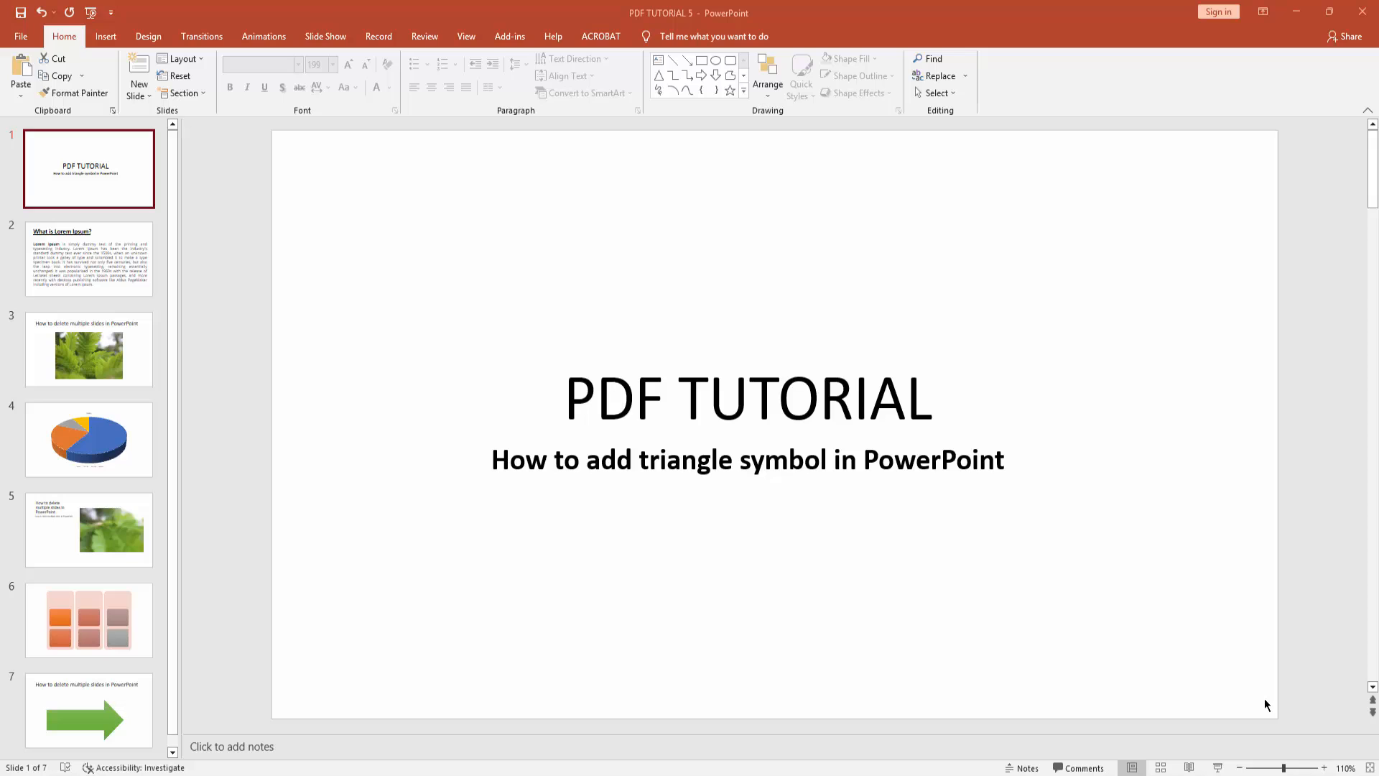
pyautogui.moveTo(276, 329)
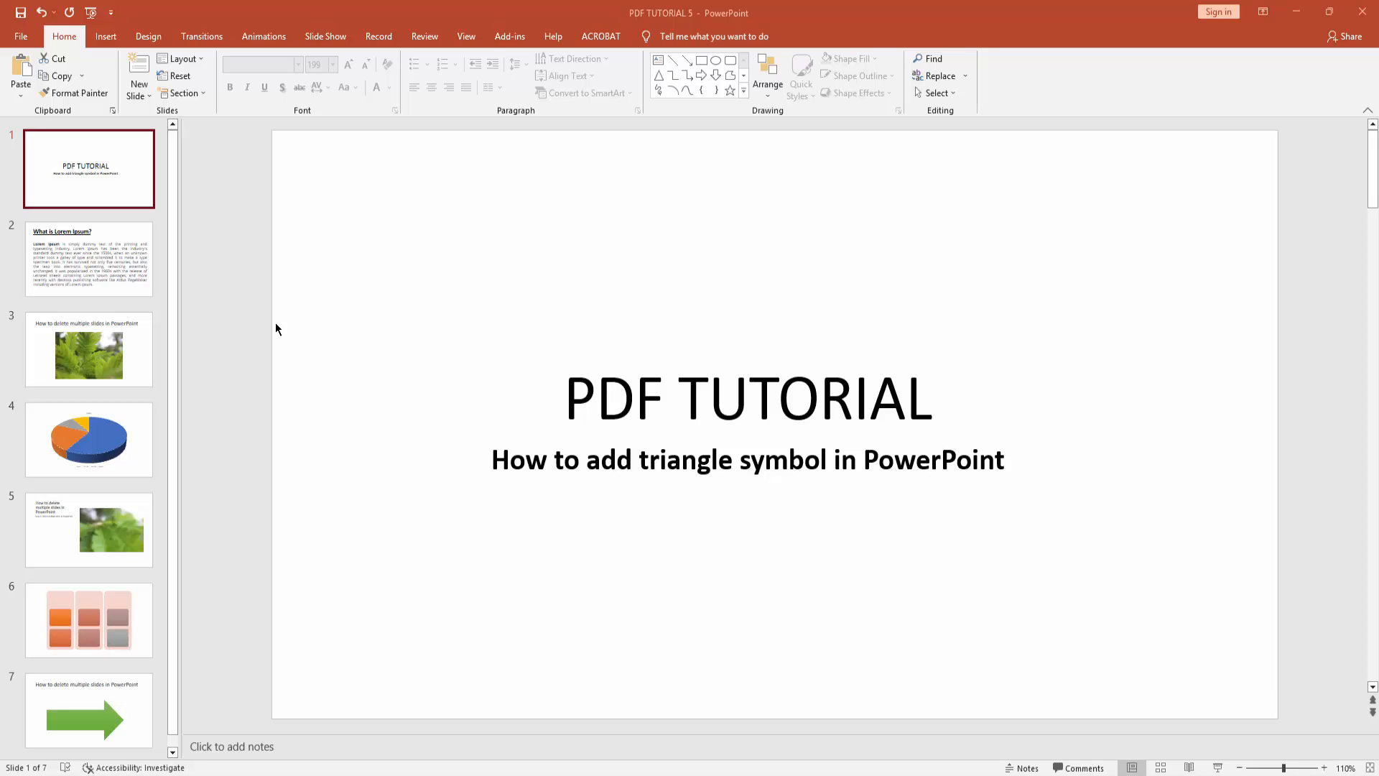
pyautogui.moveTo(138, 105)
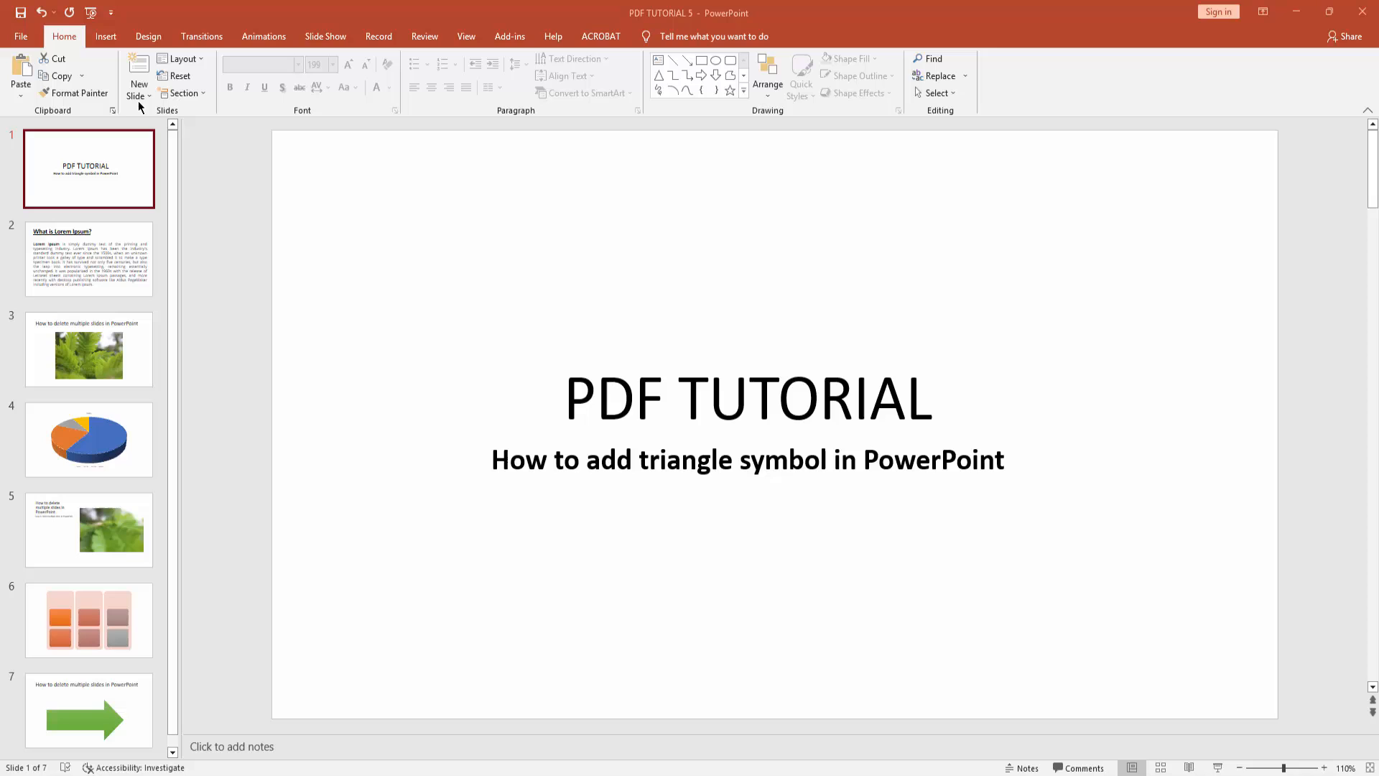
# Add a Blank second slide and draw a large empty text box on it.
pyautogui.click(138, 92)
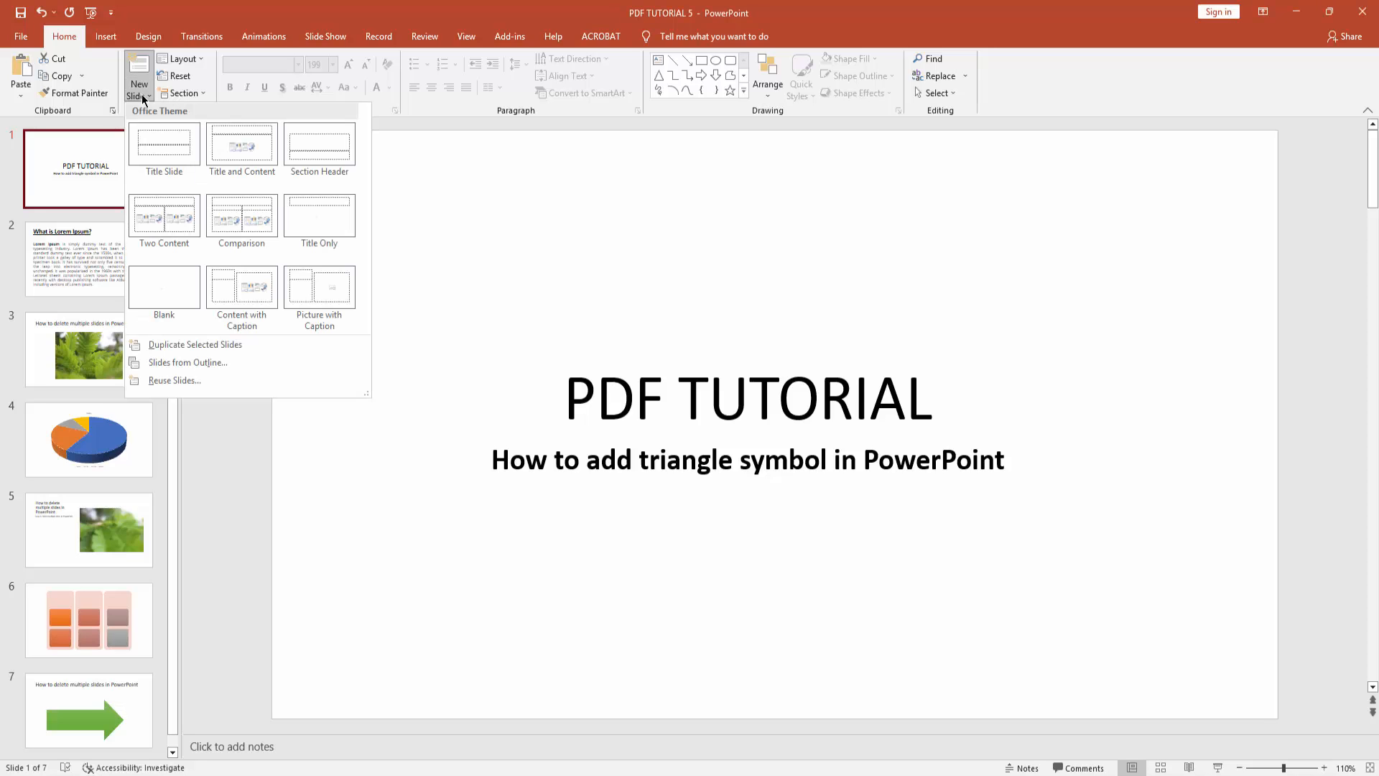
pyautogui.click(164, 287)
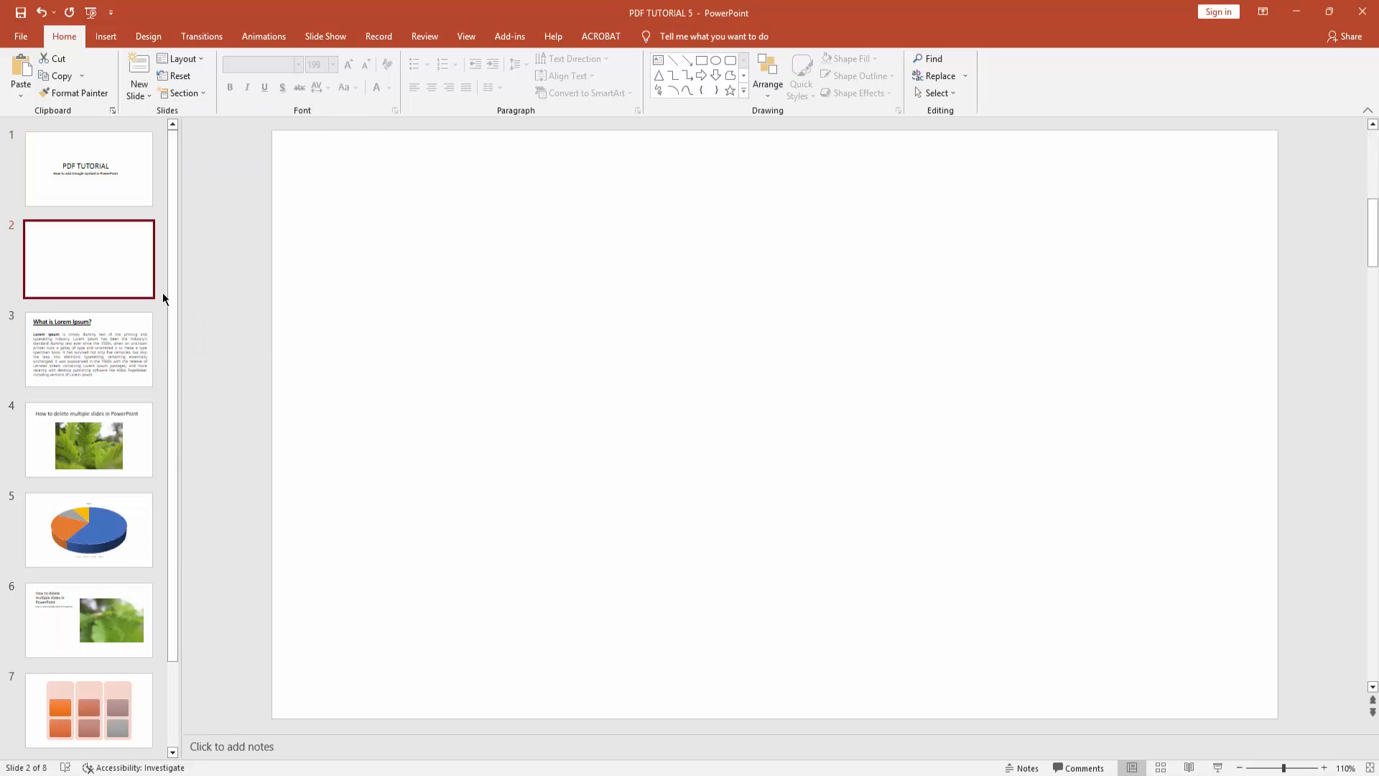
pyautogui.click(105, 36)
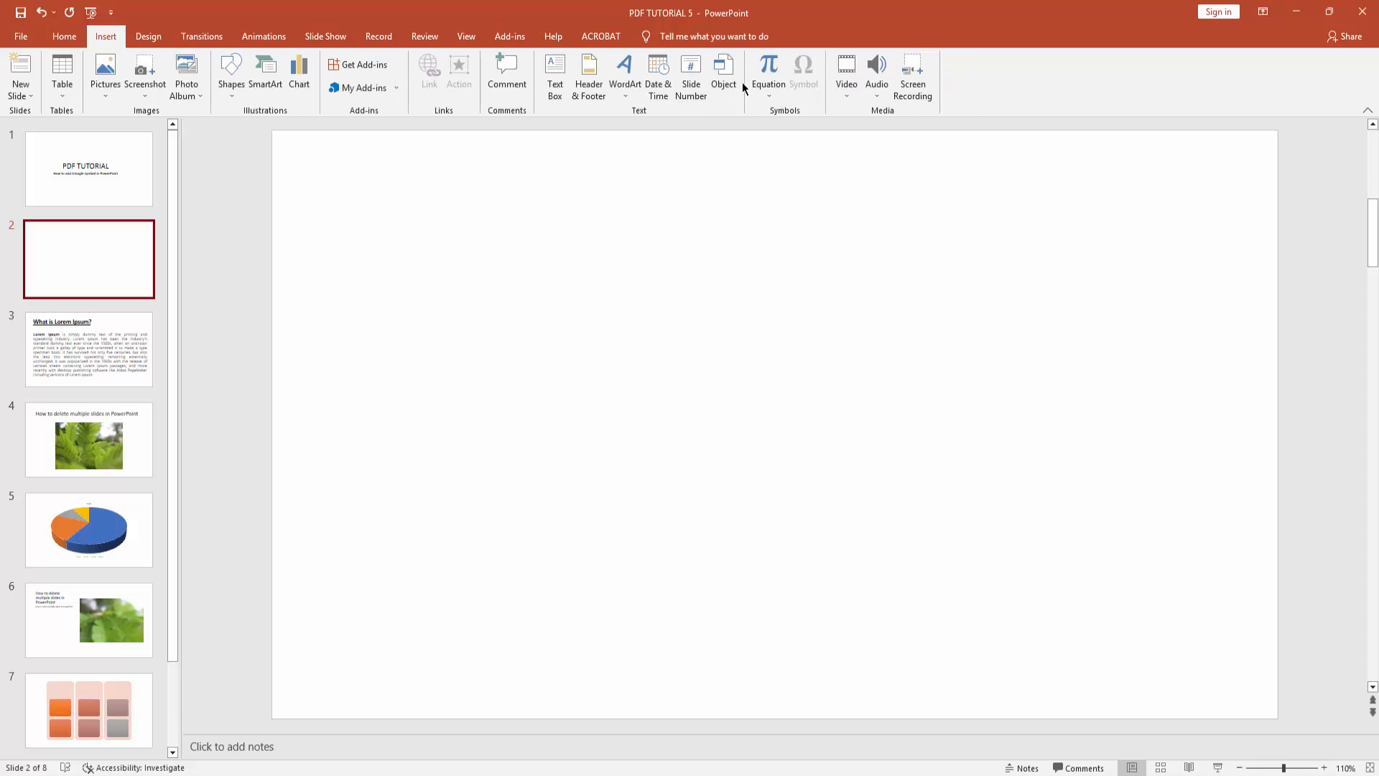
pyautogui.click(555, 73)
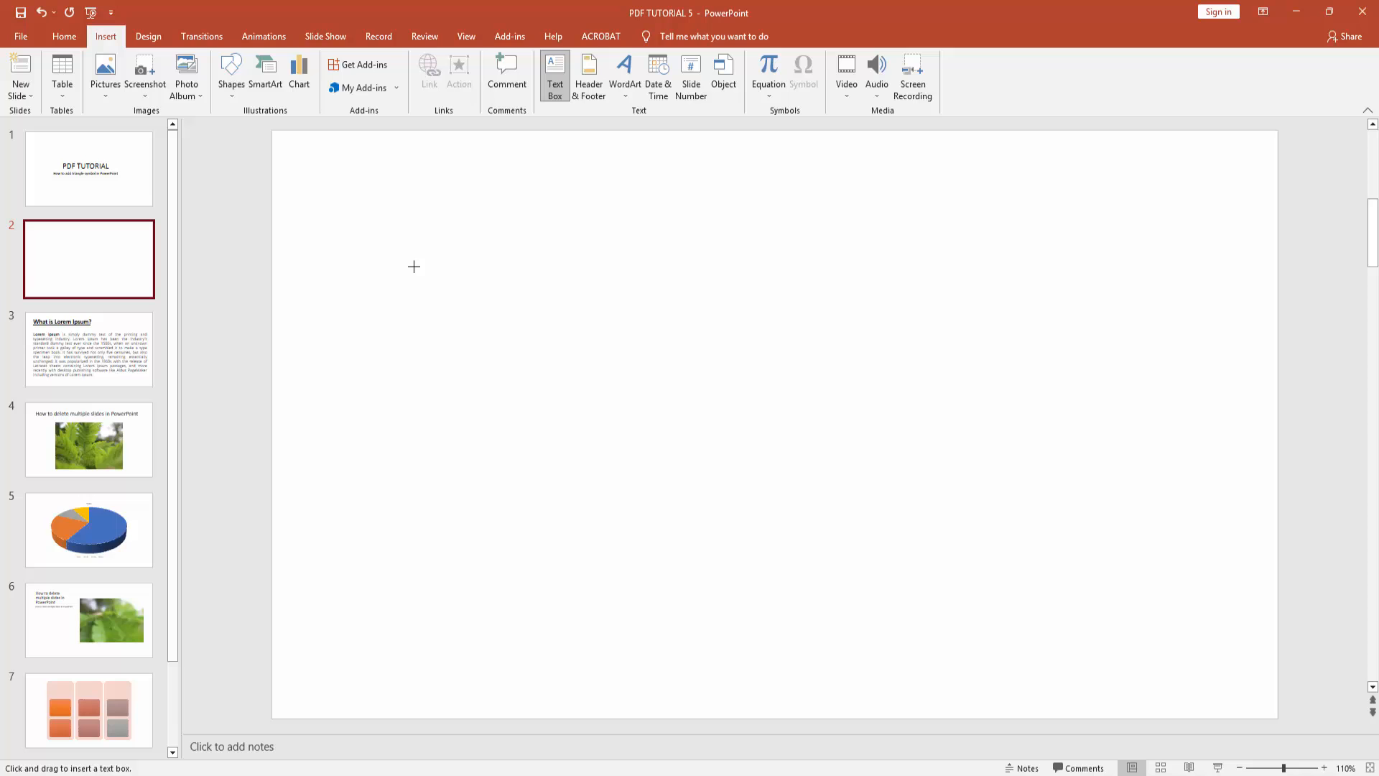
pyautogui.moveTo(409, 265); pyautogui.dragTo(814, 600)
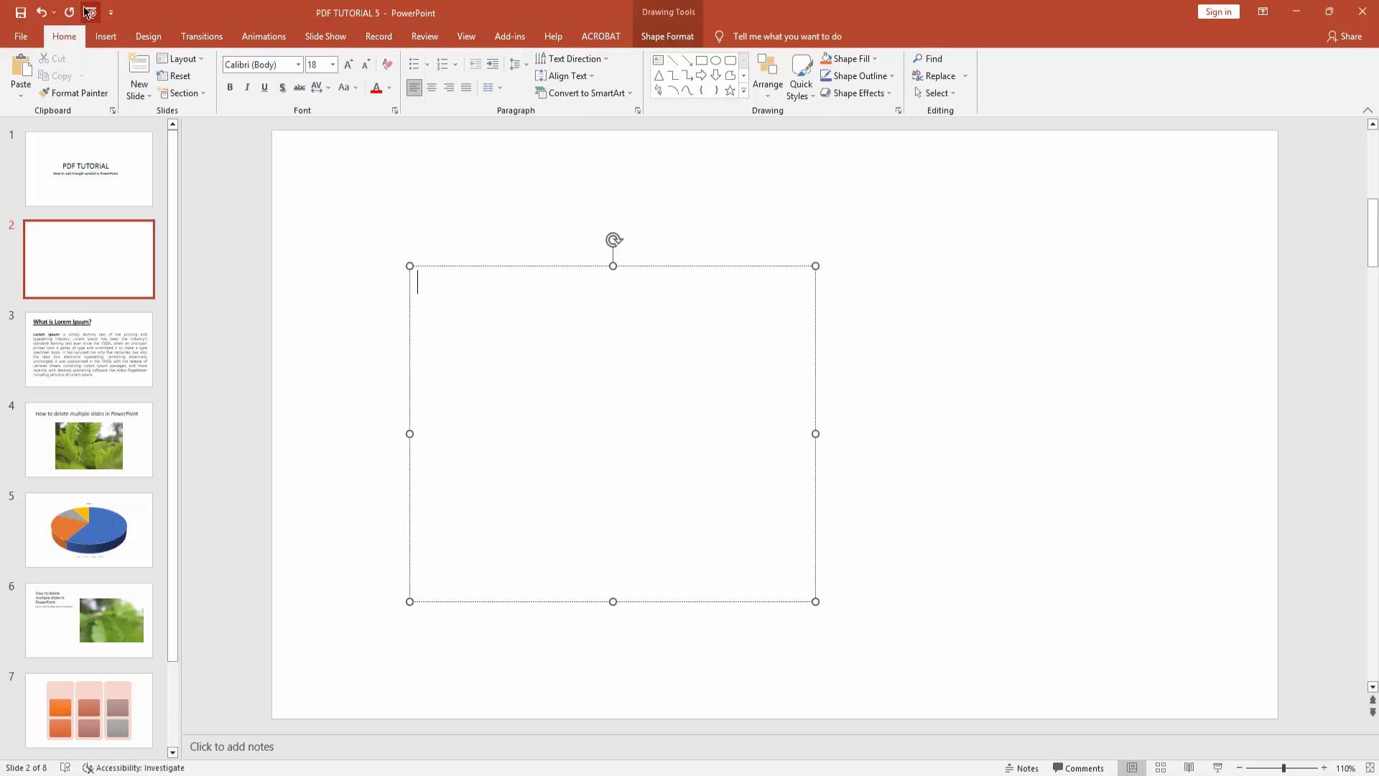
pyautogui.click(801, 74)
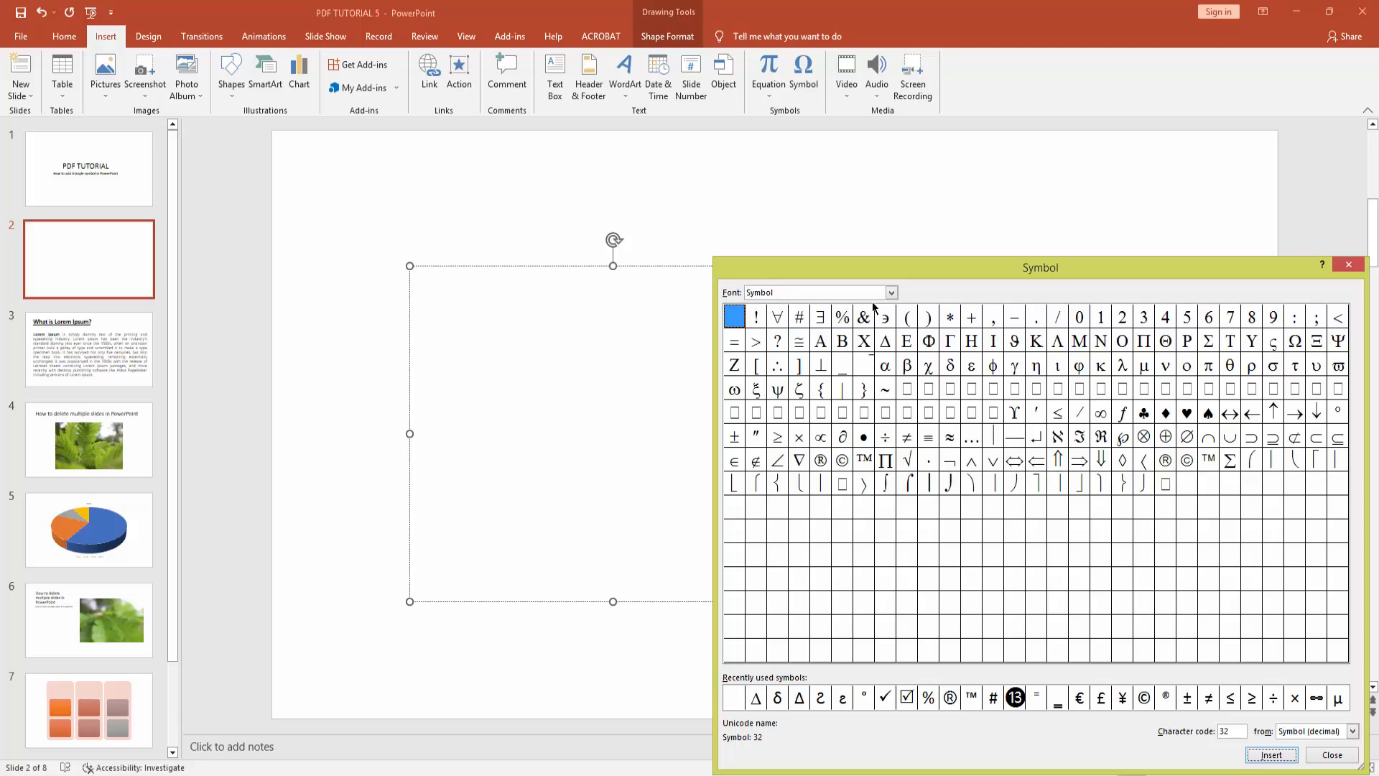
# Insert the Greek capital Delta symbol from the Symbol font into the text box.
pyautogui.click(887, 342)
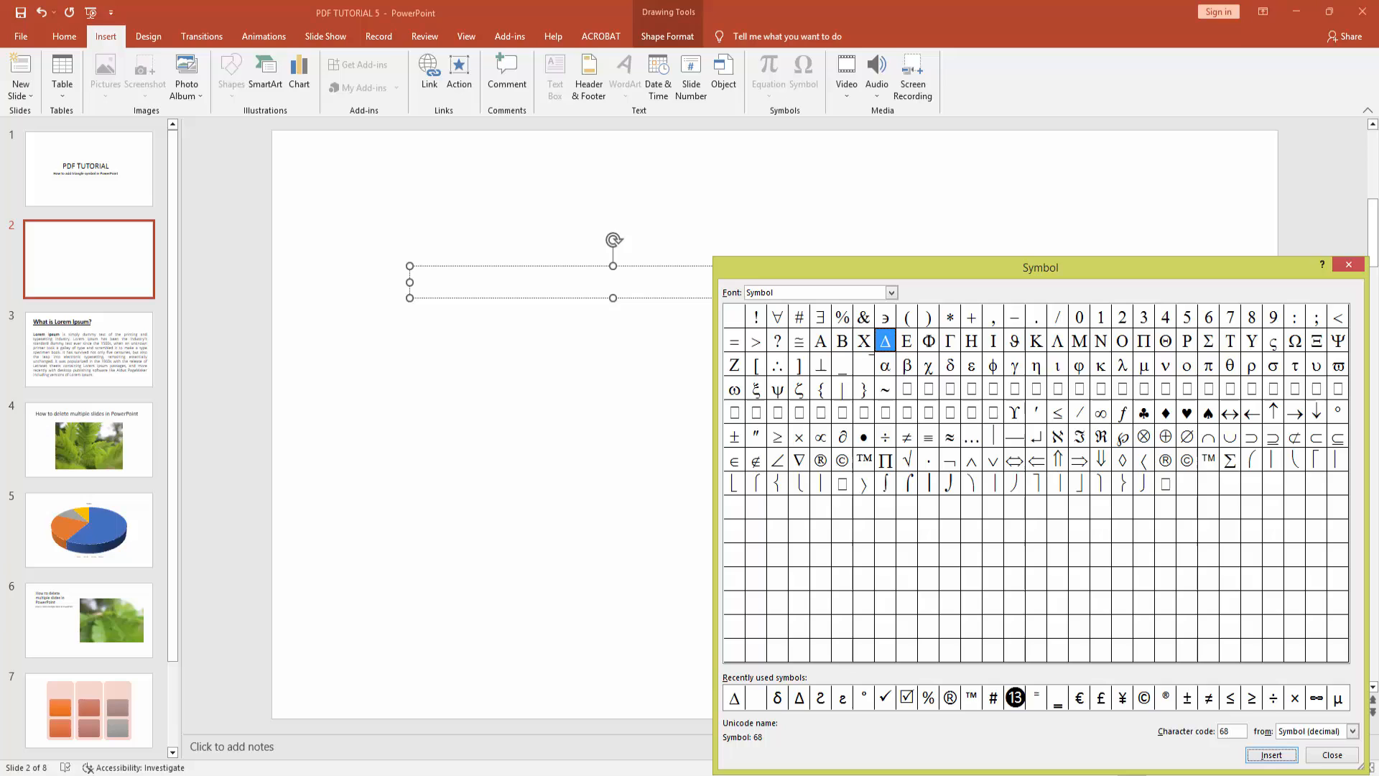
pyautogui.click(1270, 754)
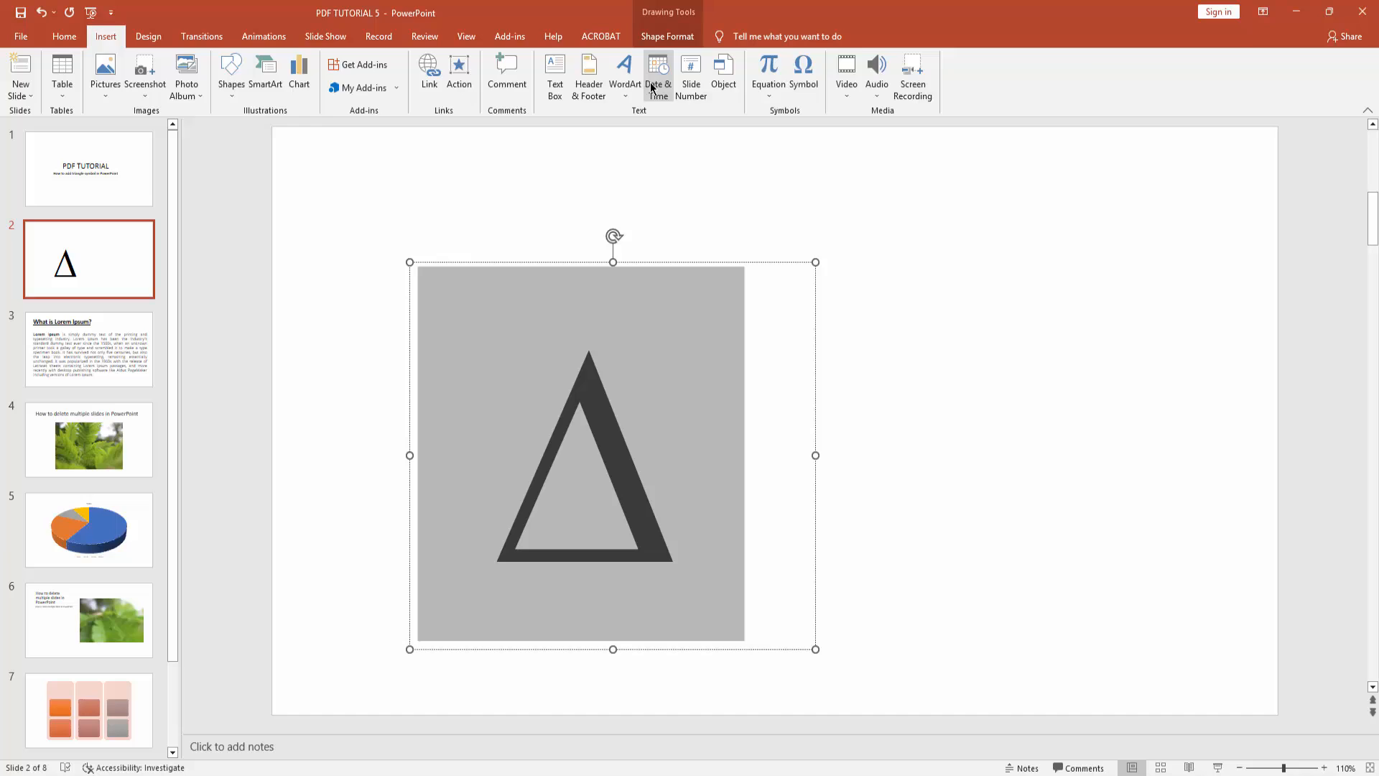
# Colour the Delta symbol blue via Shape Format Text Fill.
pyautogui.click(668, 36)
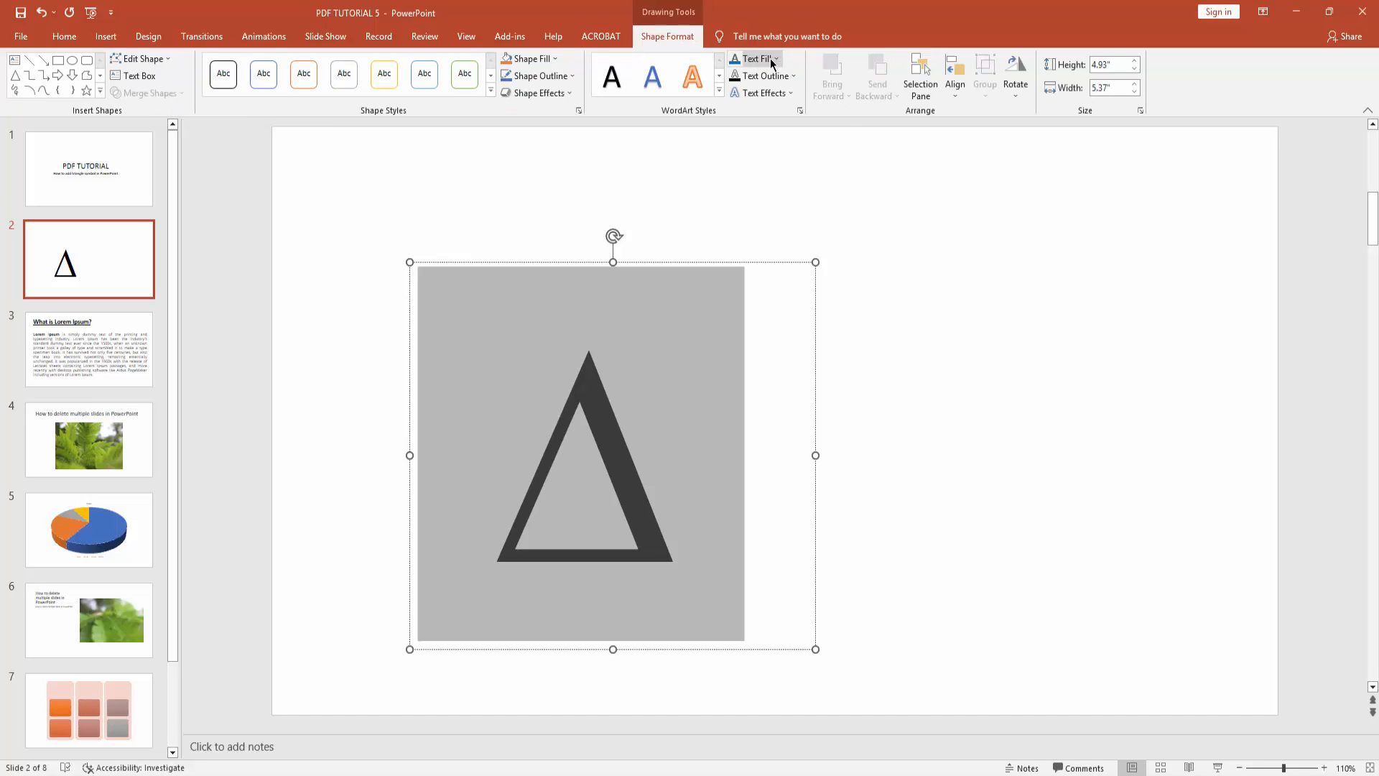
pyautogui.click(750, 58)
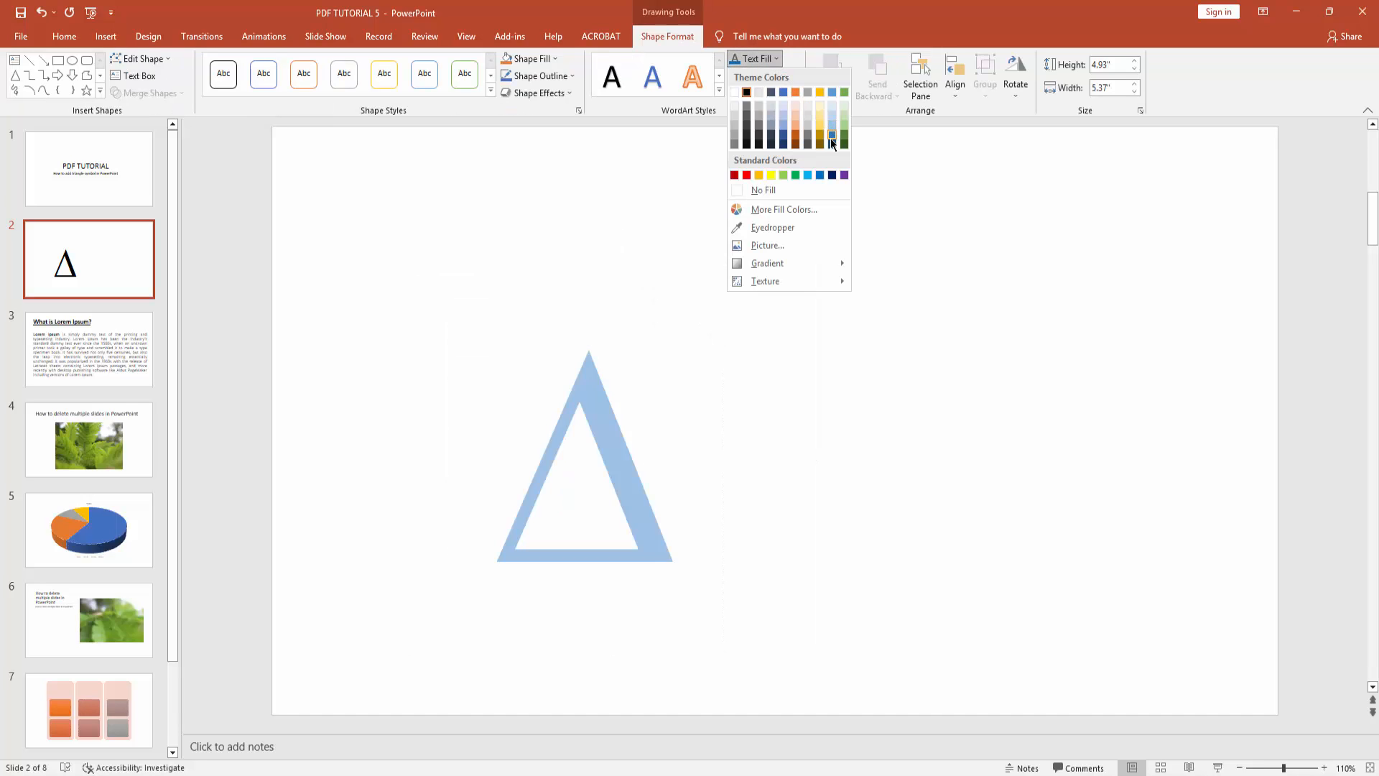
pyautogui.click(830, 143)
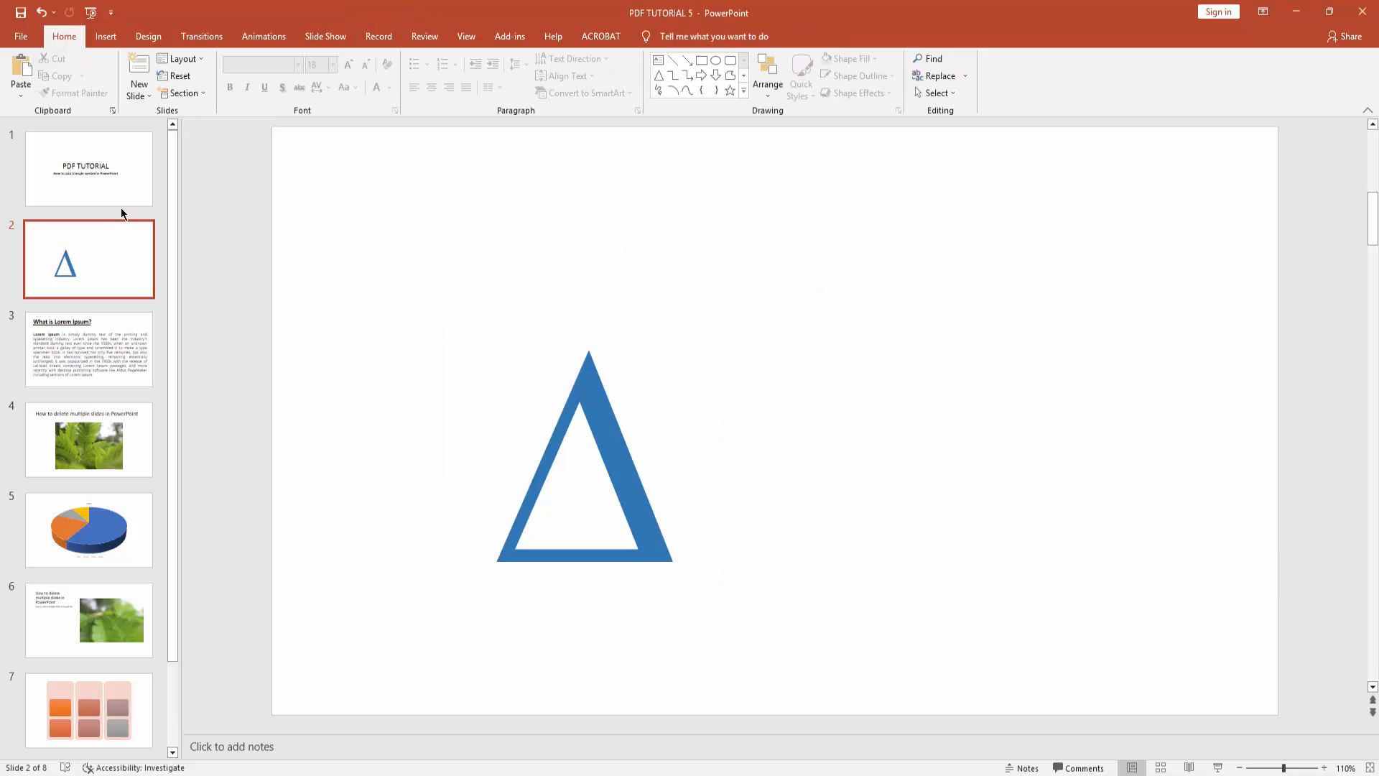
pyautogui.click(89, 168)
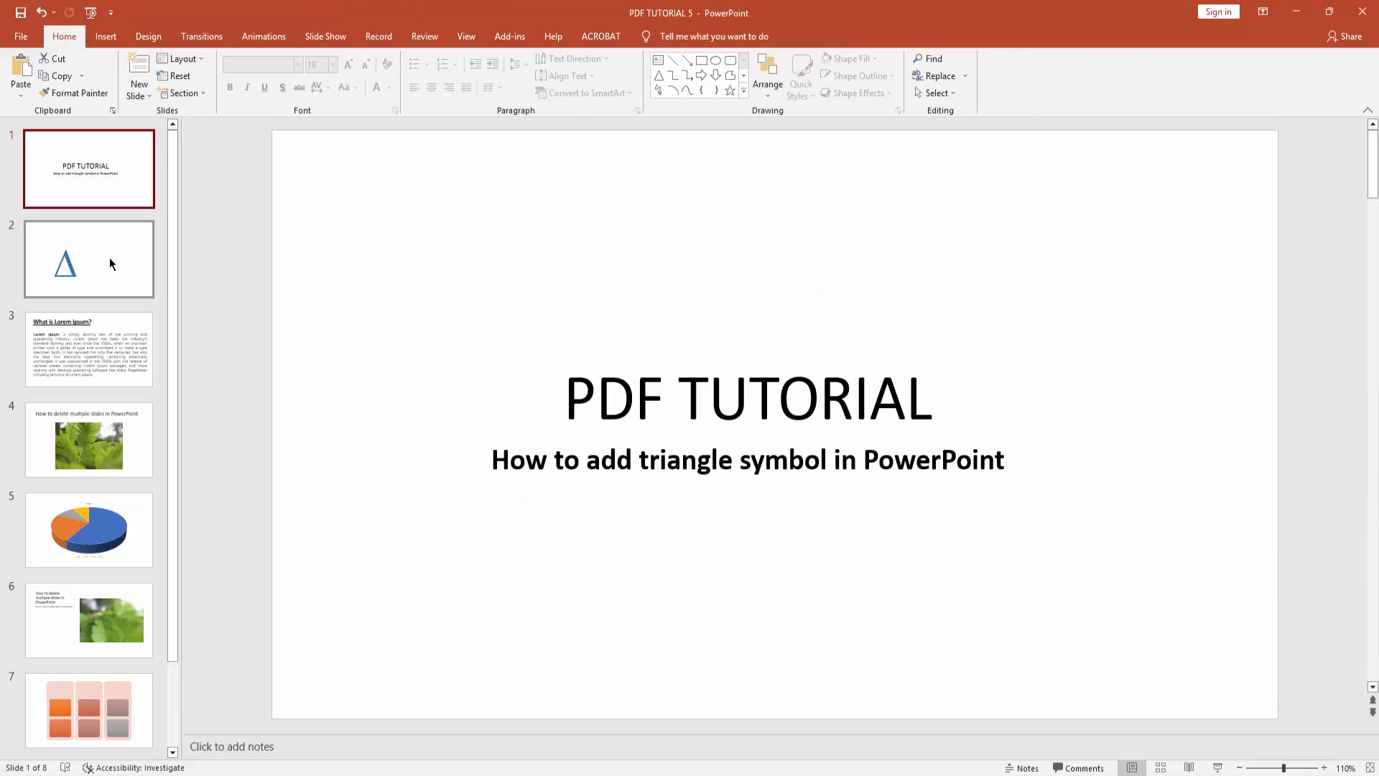
pyautogui.click(89, 259)
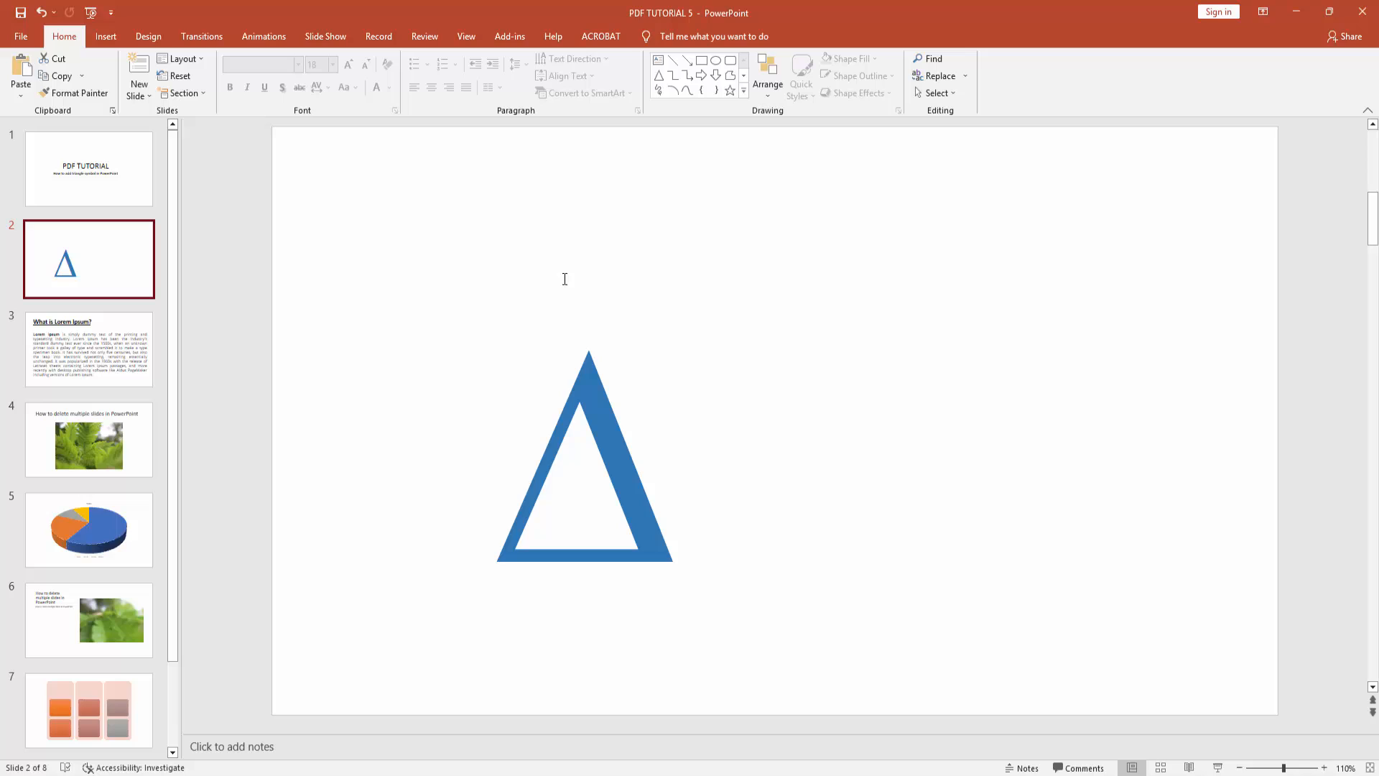